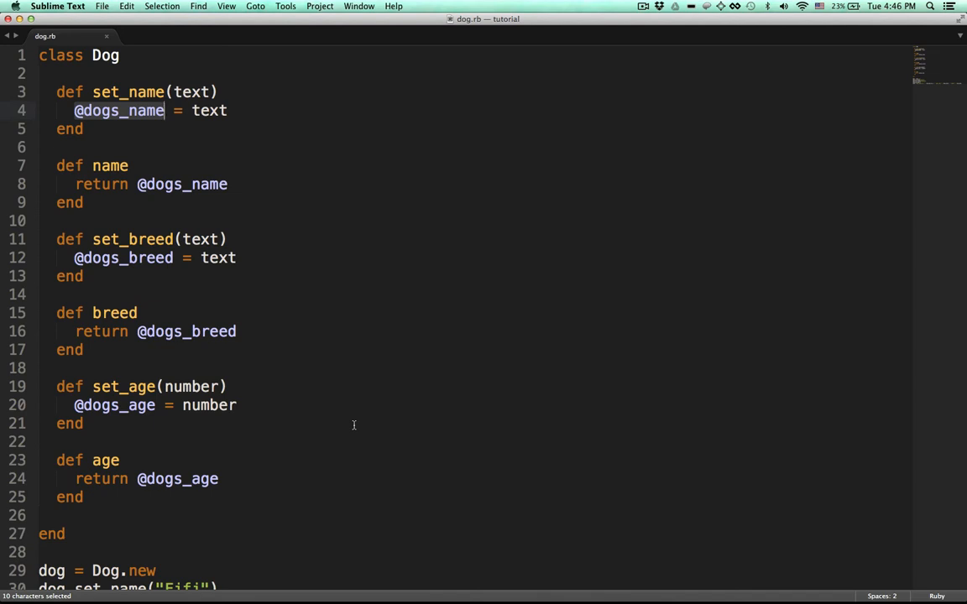
pyautogui.click(353, 423)
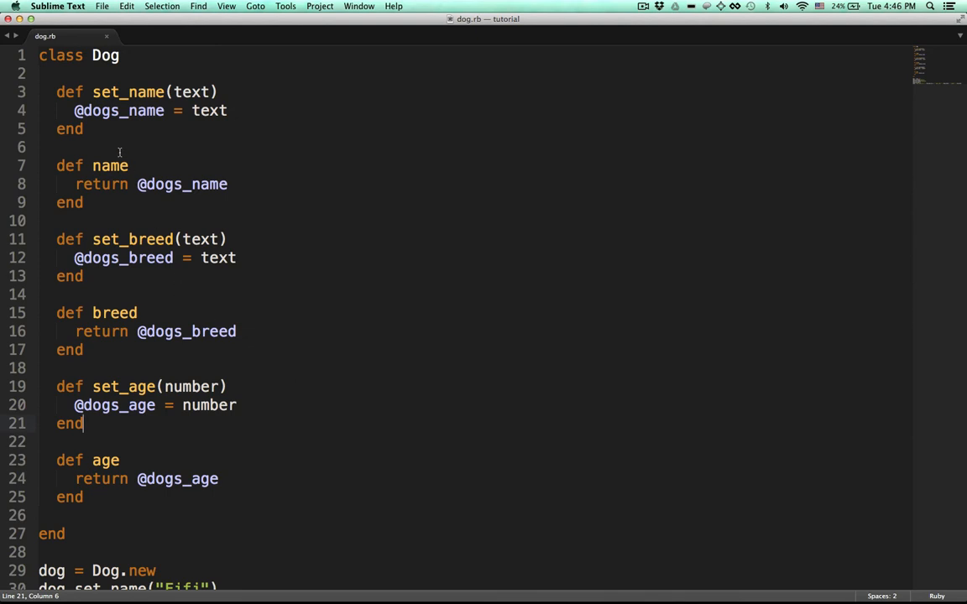
pyautogui.doubleClick(118, 110)
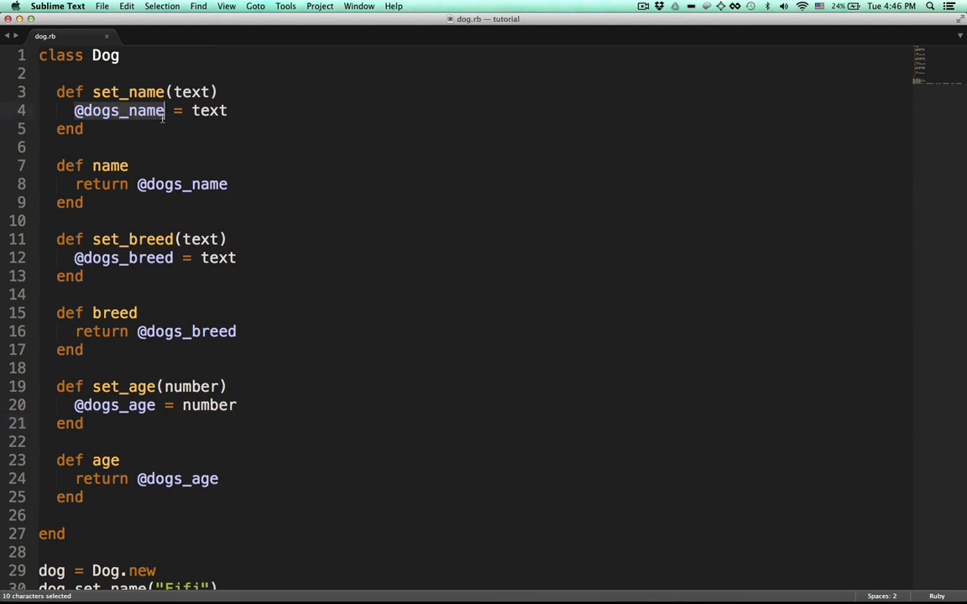
pyautogui.click(72, 257)
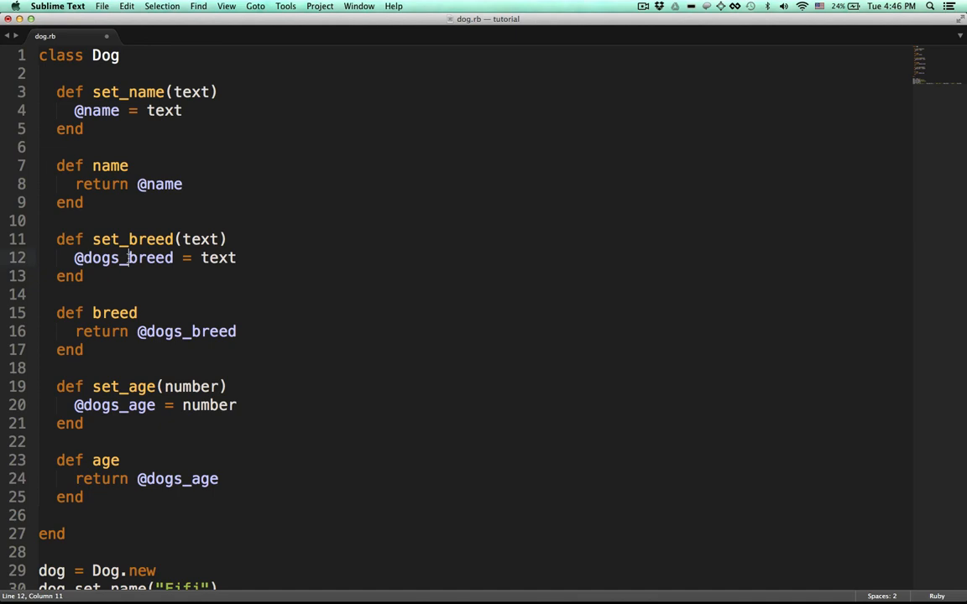
pyautogui.write('@breed')
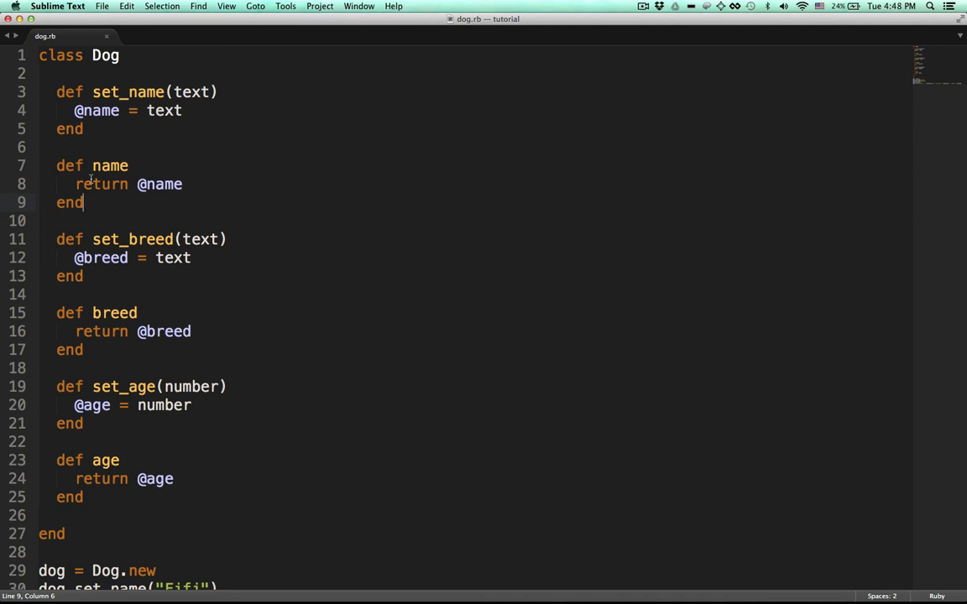
pyautogui.doubleClick(109, 165)
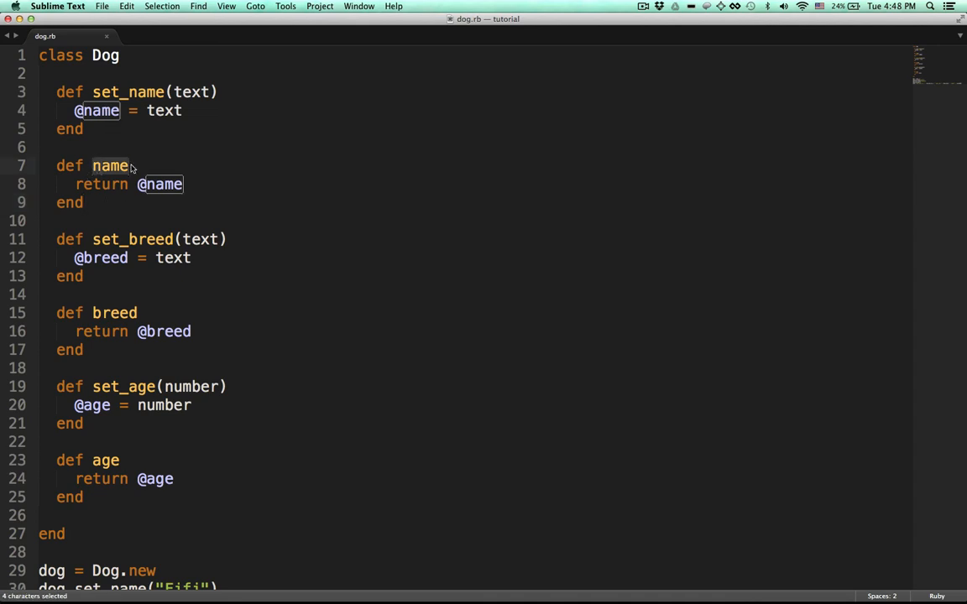
pyautogui.click(123, 202)
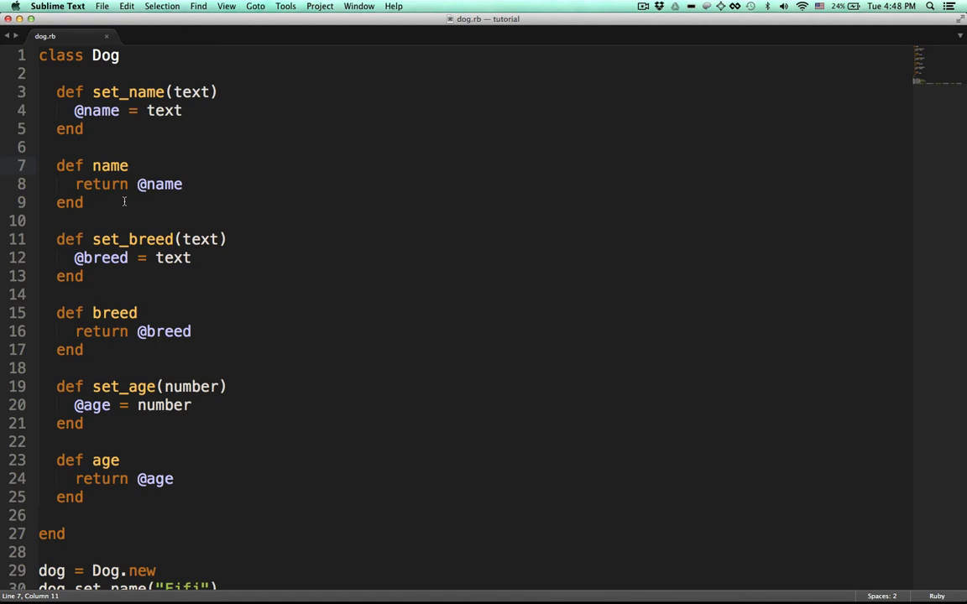
pyautogui.doubleClick(160, 184)
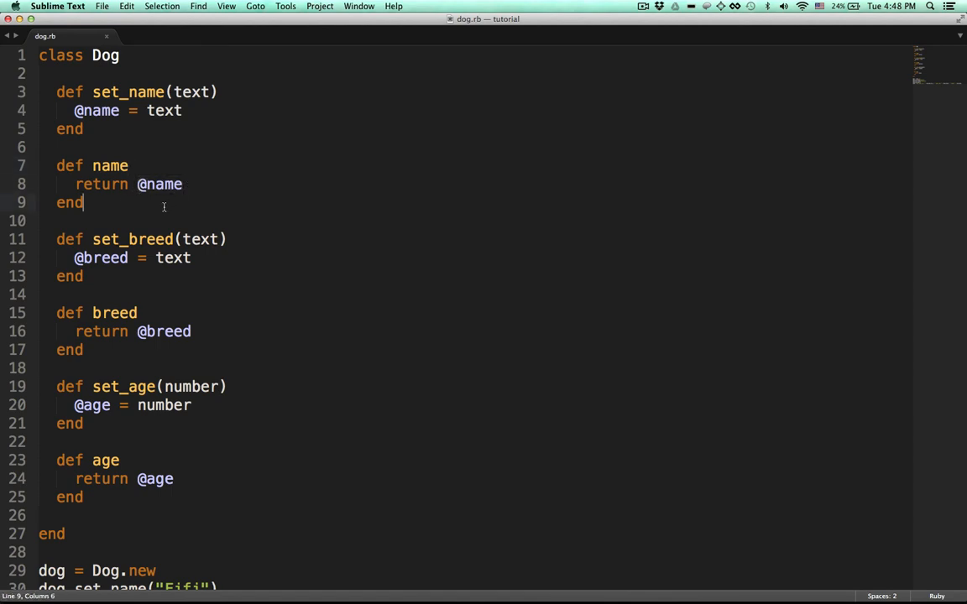
# Delete the @ in the name getter so it reads 'return name'
pyautogui.click(92, 165)
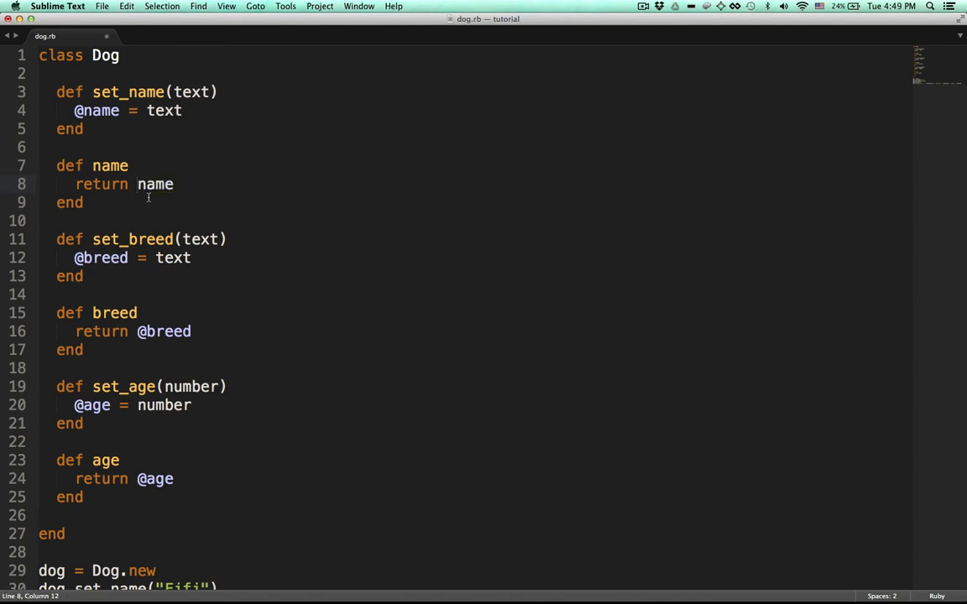
pyautogui.moveTo(161, 203)
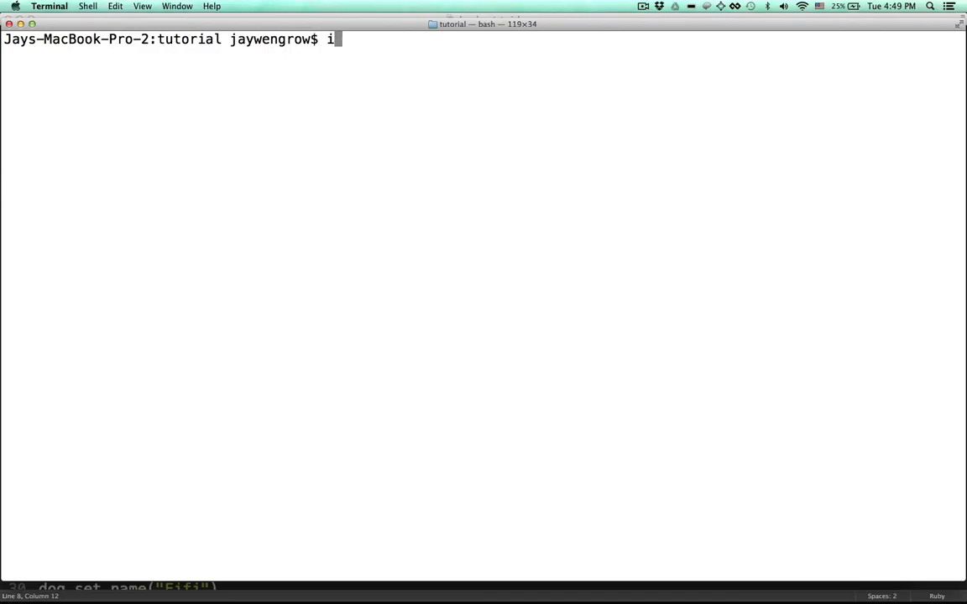
# Start irb and load 'dog.rb', which raises SystemStackError: stack level too deep
pyautogui.write('irb')
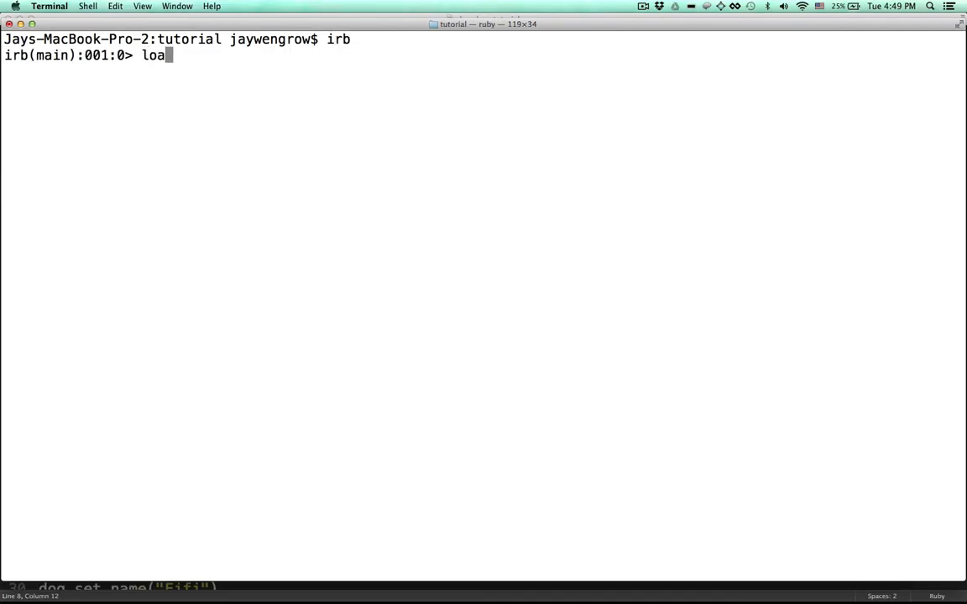
pyautogui.press('Return')
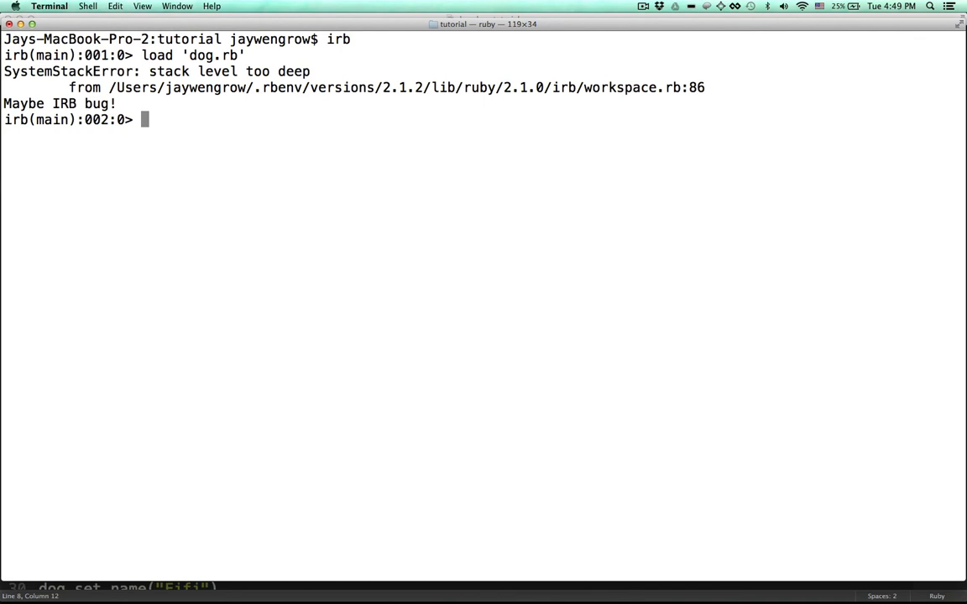
pyautogui.moveTo(188, 118)
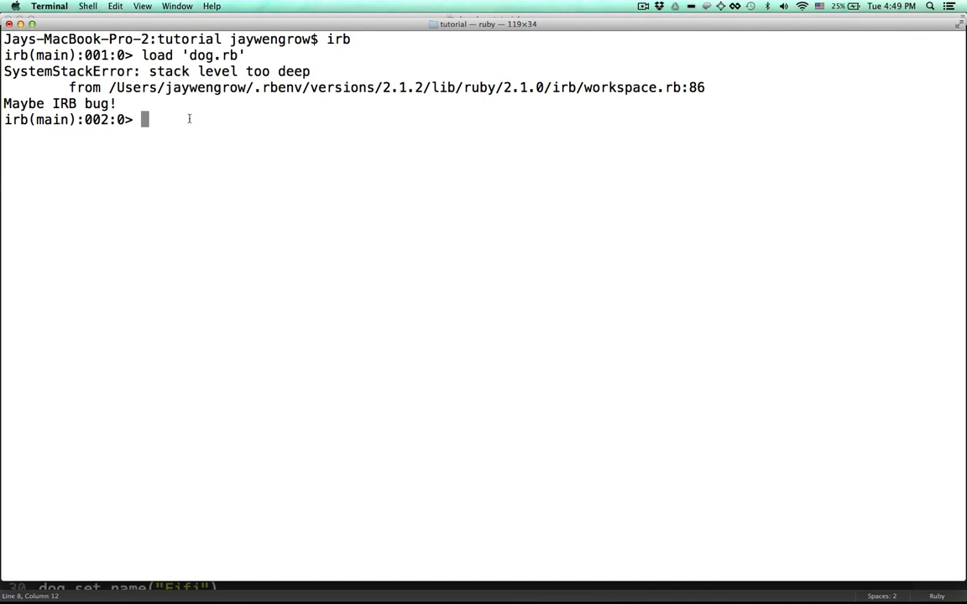
pyautogui.moveTo(148, 71); pyautogui.dragTo(311, 71)
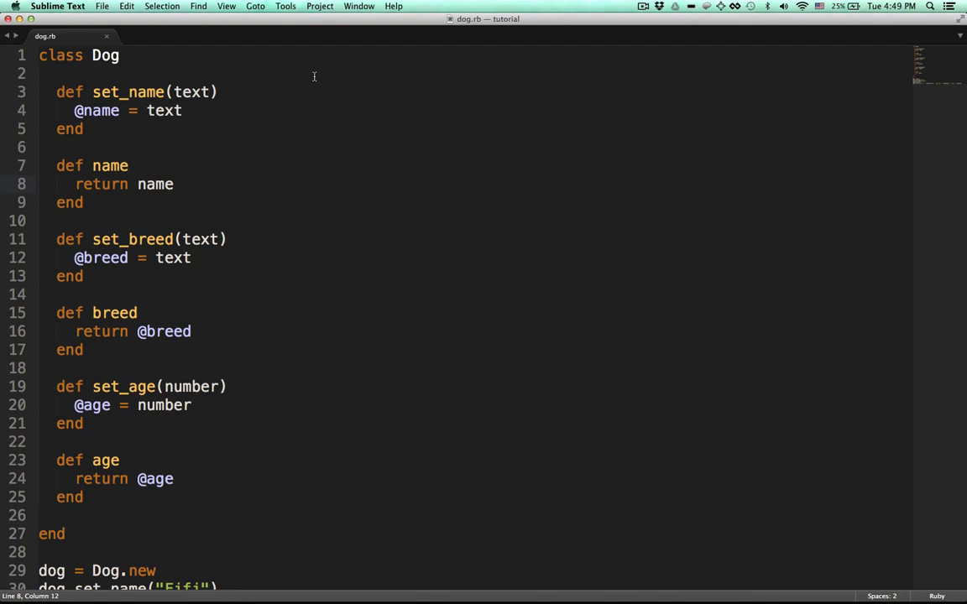
# Locate and select the returned 'name' in the name getter on line 8
pyautogui.scroll(-3)
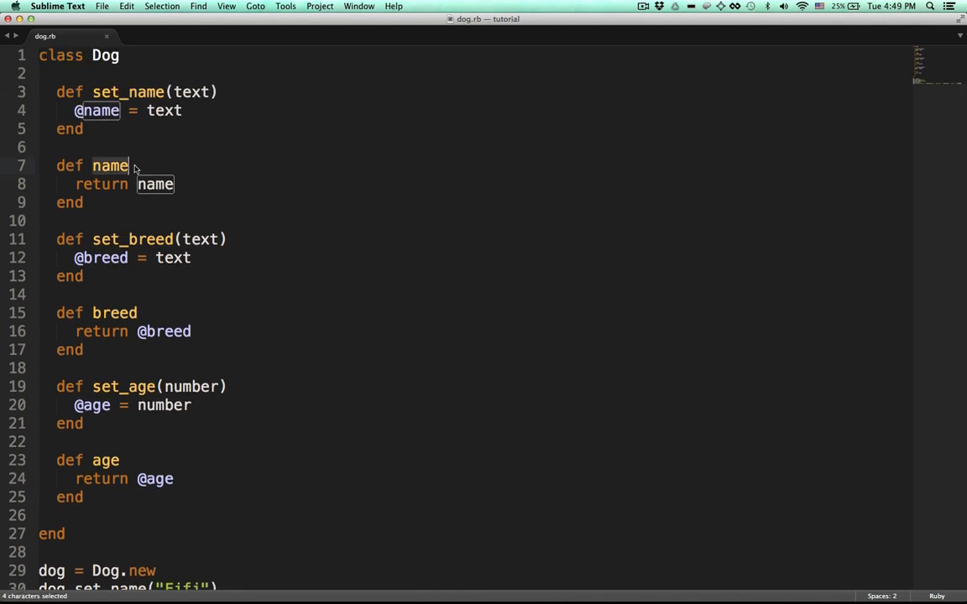
pyautogui.click(130, 166)
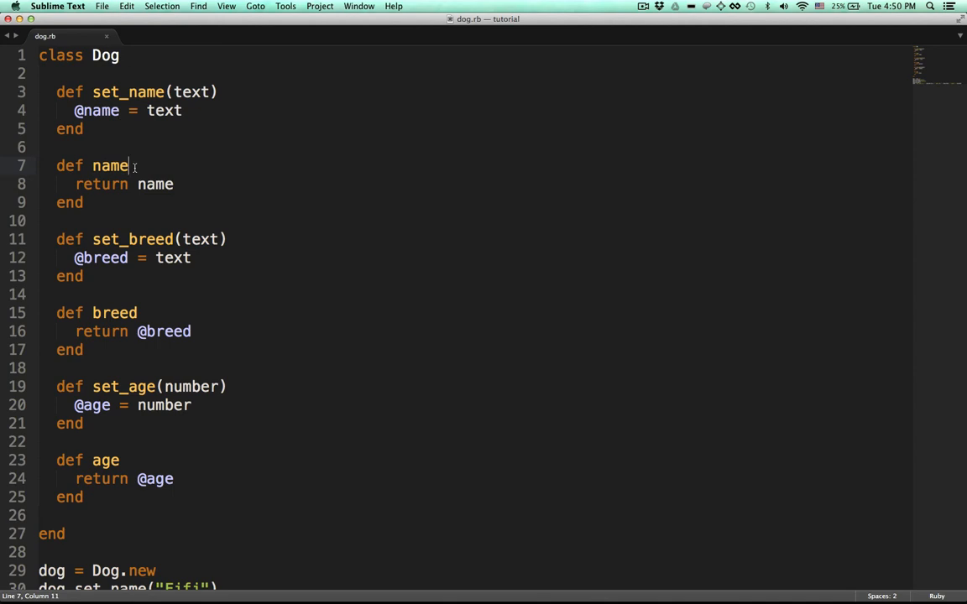
pyautogui.click(76, 184)
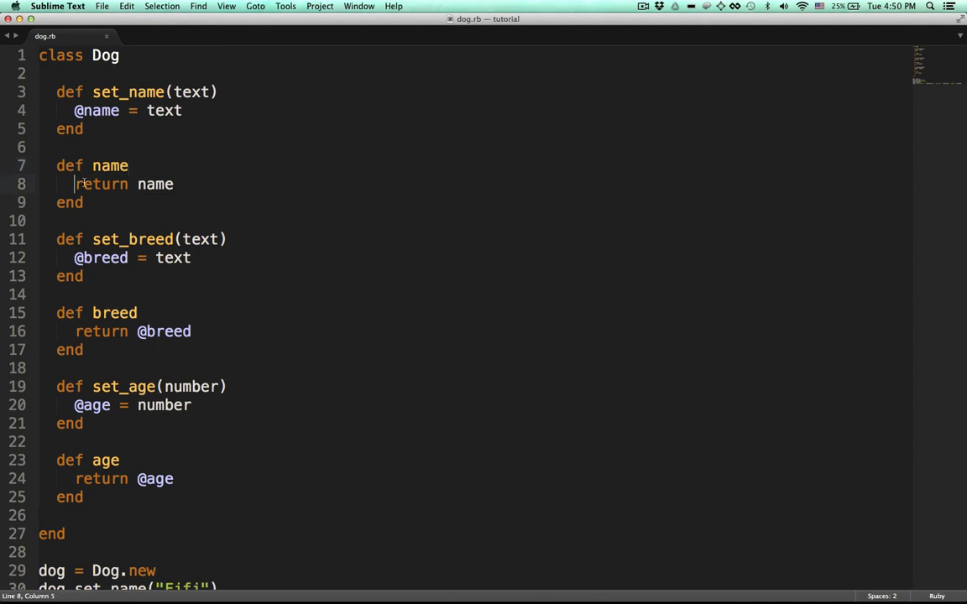
pyautogui.click(174, 184)
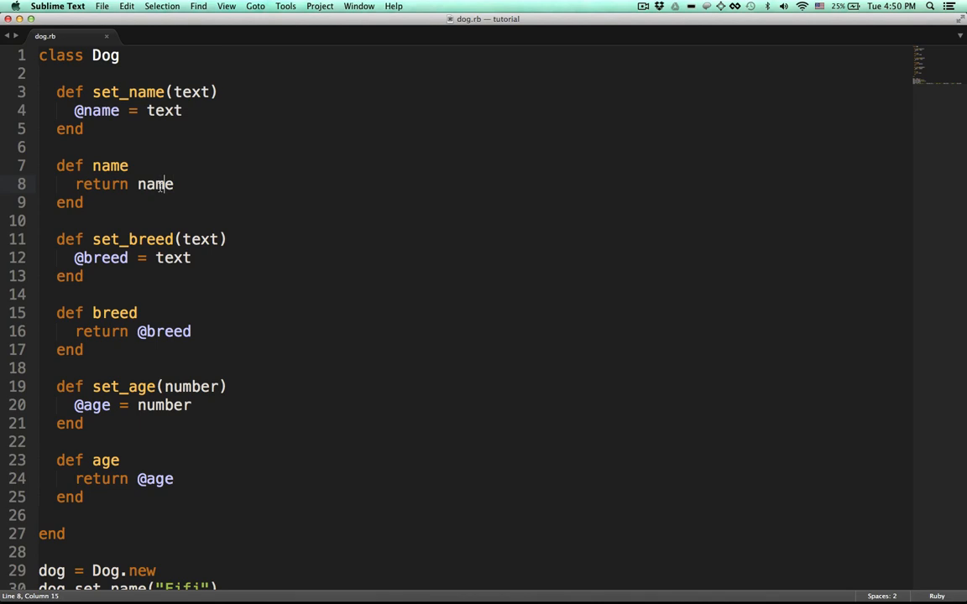
pyautogui.doubleClick(154, 184)
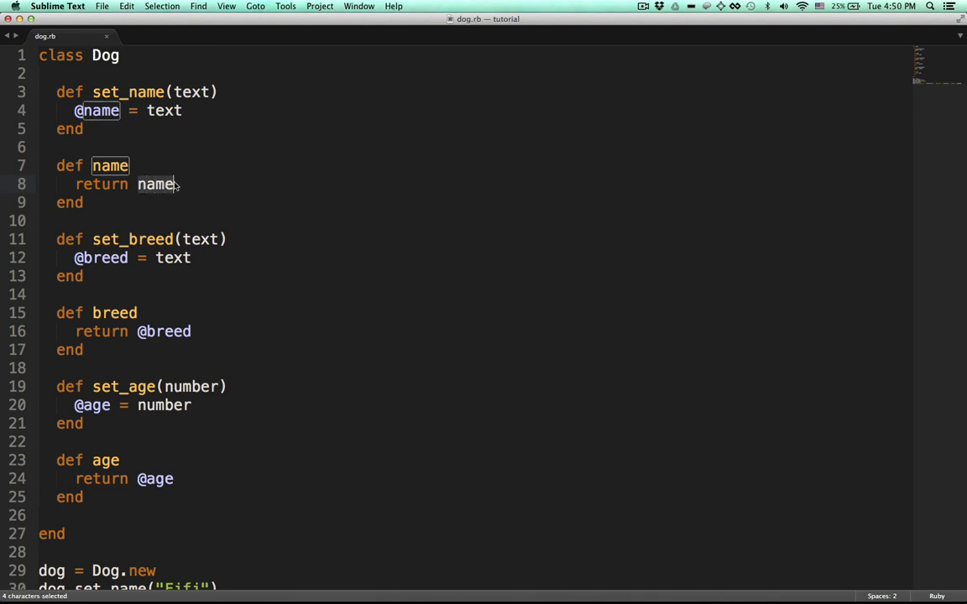
pyautogui.click(176, 184)
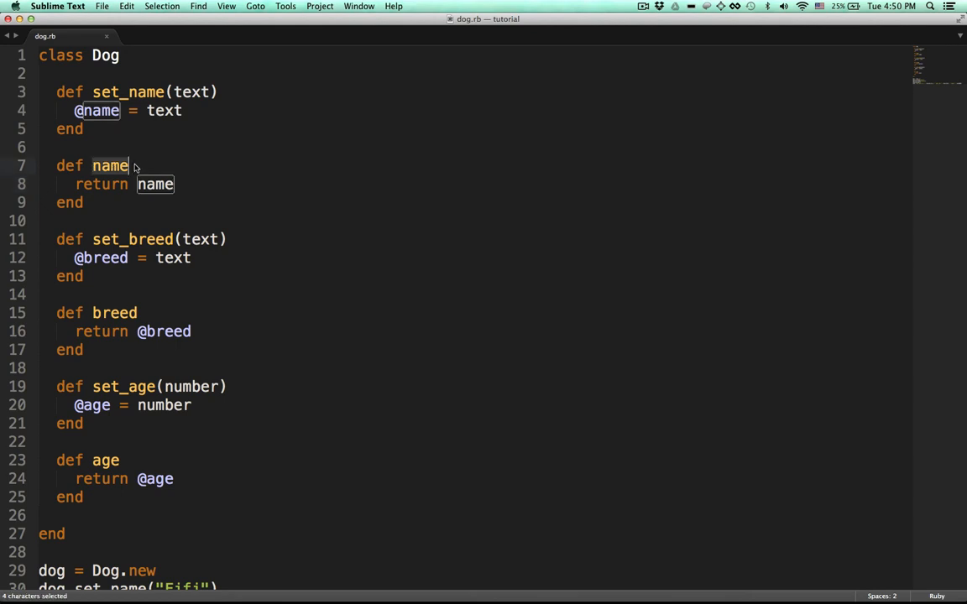
pyautogui.moveTo(179, 184)
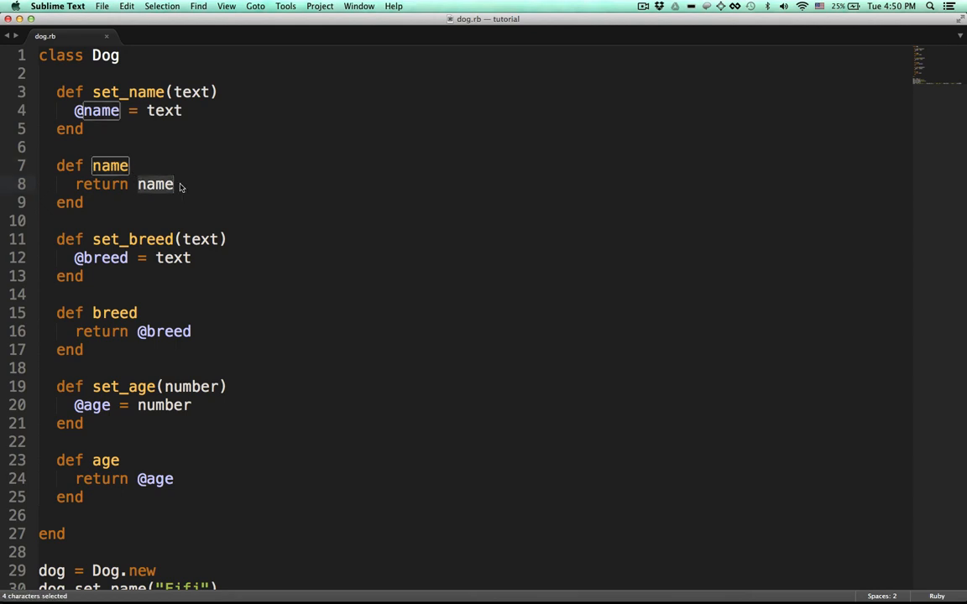
pyautogui.doubleClick(155, 184)
pyautogui.write('@')
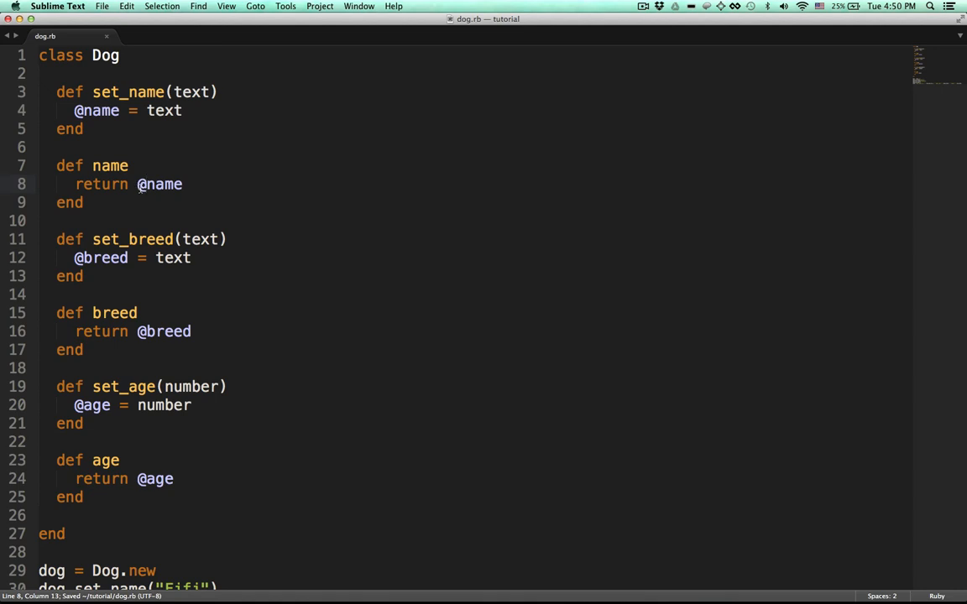
pyautogui.click(138, 184)
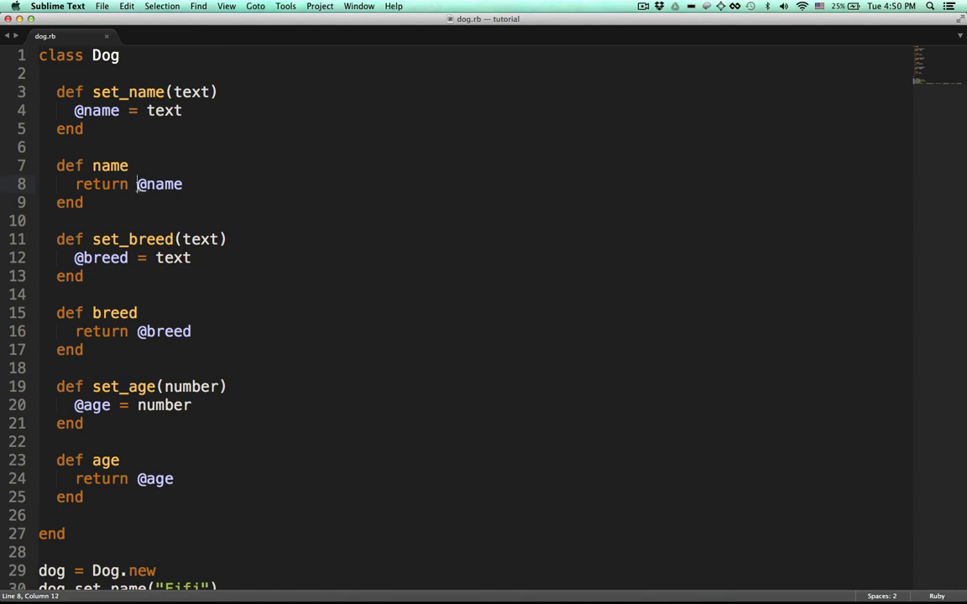
pyautogui.doubleClick(160, 184)
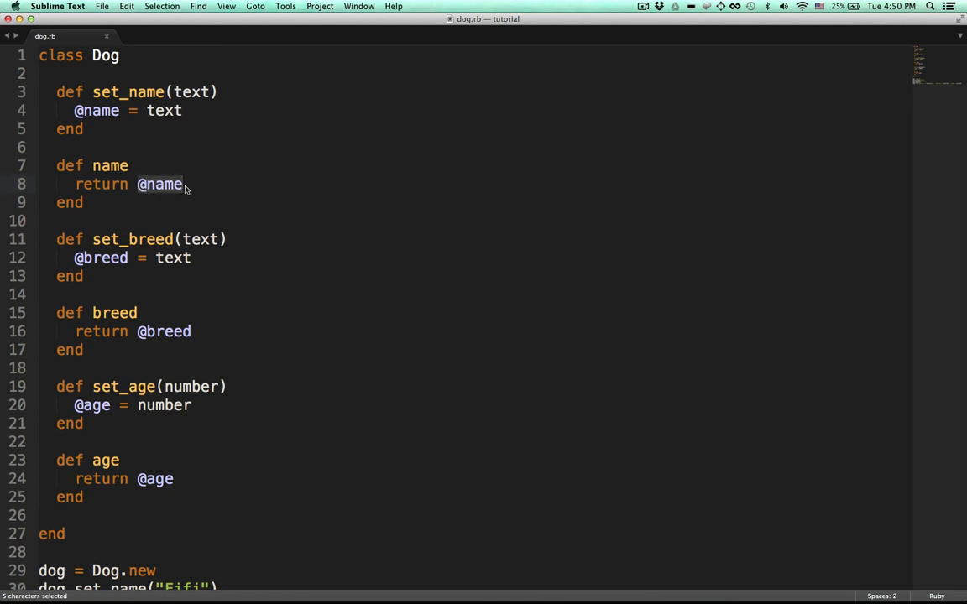
pyautogui.click(183, 184)
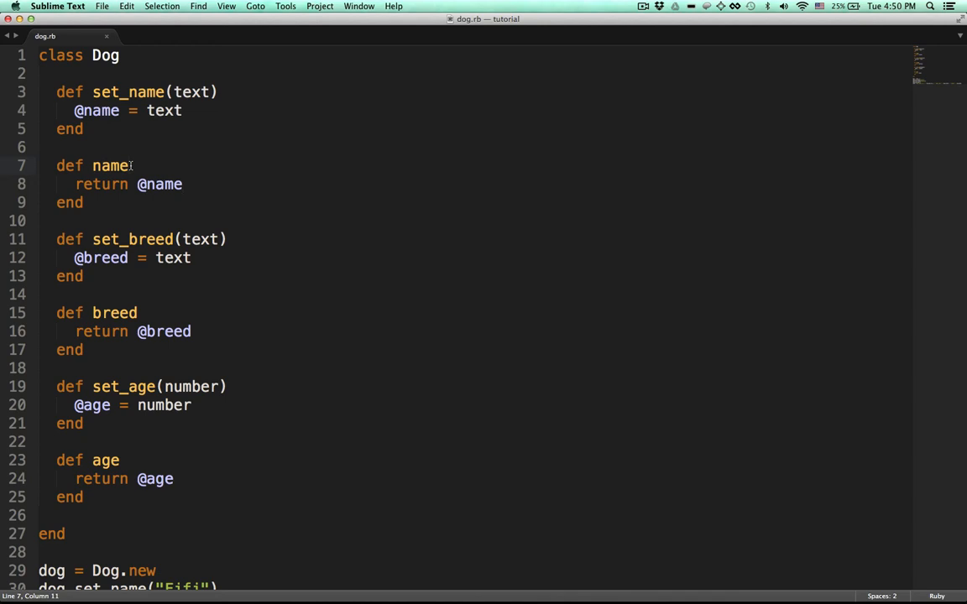
# Rename set_name to name= by removing 'set_' and adding '='
pyautogui.click(167, 91)
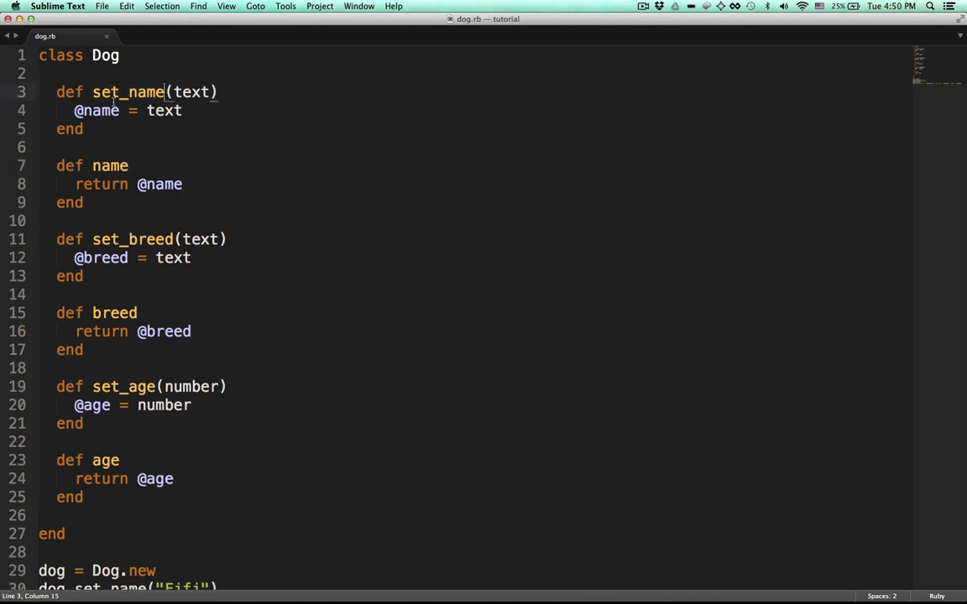
pyautogui.click(141, 92)
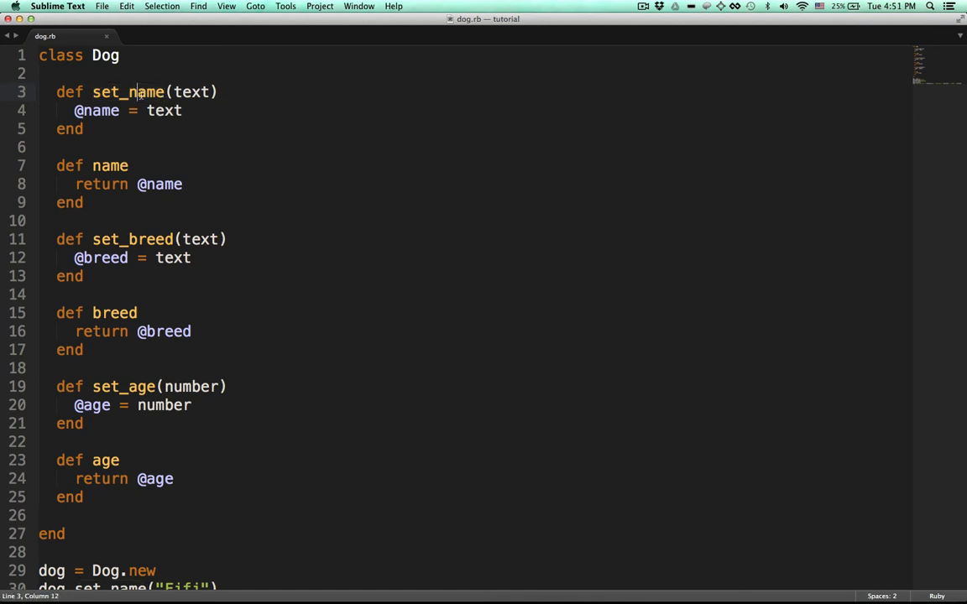
pyautogui.press('Left')
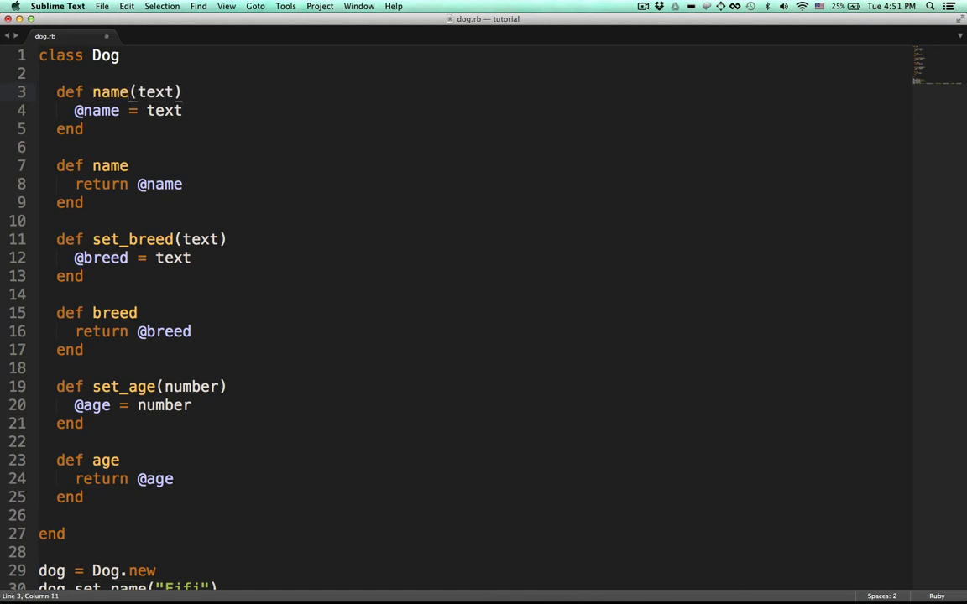
pyautogui.write('=')
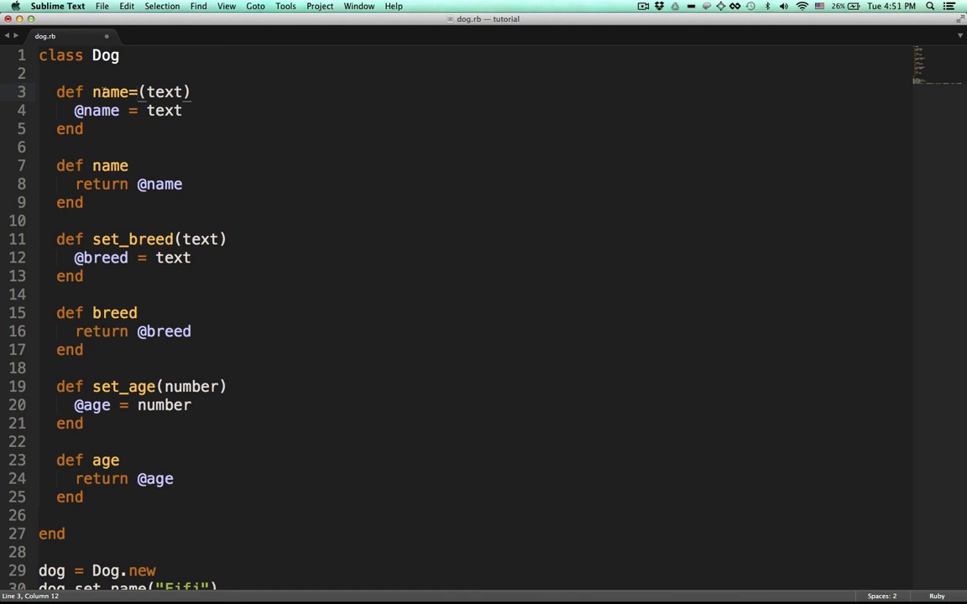
# Rename set_breed on line 11 to breed=
pyautogui.doubleClick(114, 92)
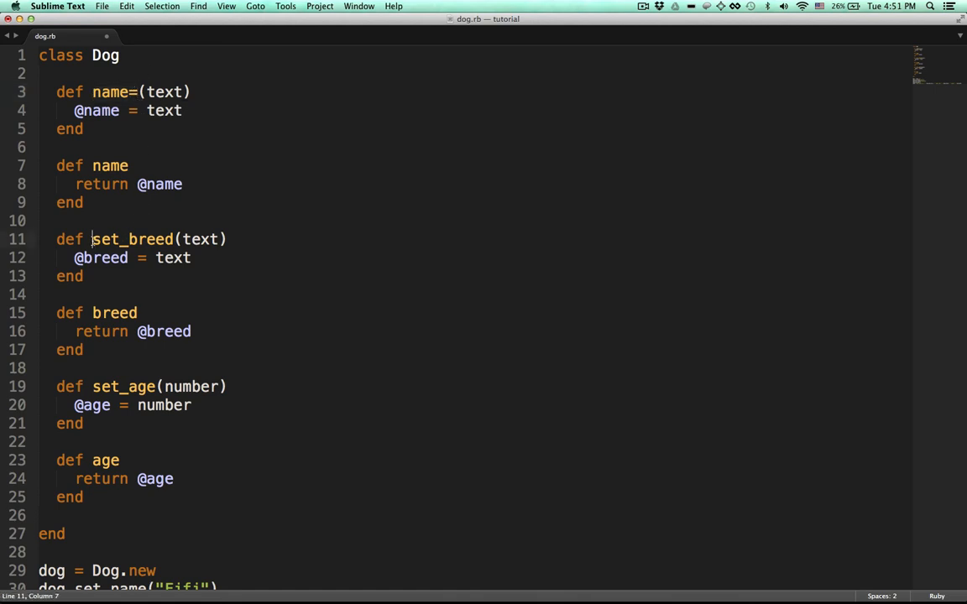
pyautogui.write('breed')
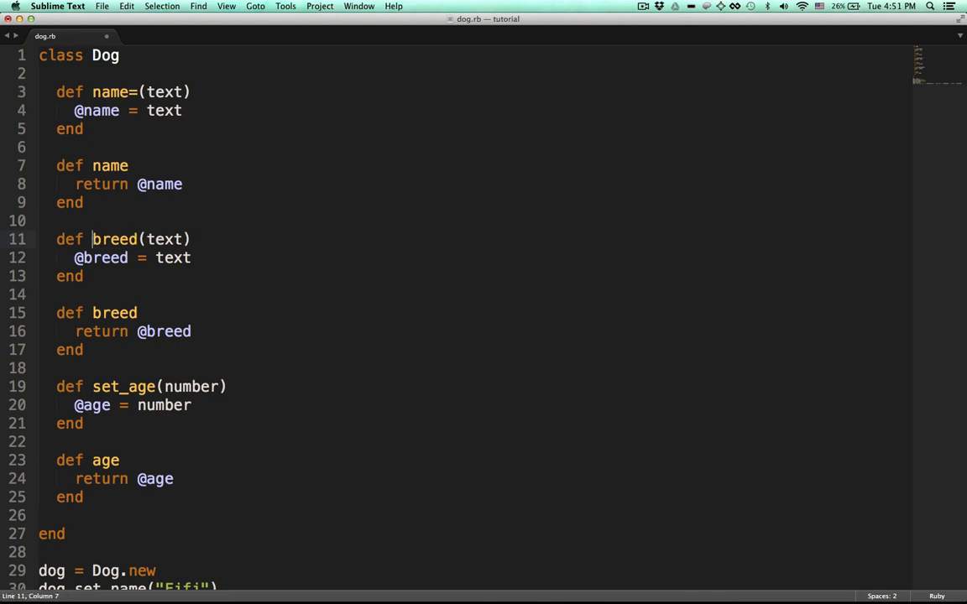
pyautogui.write('=')
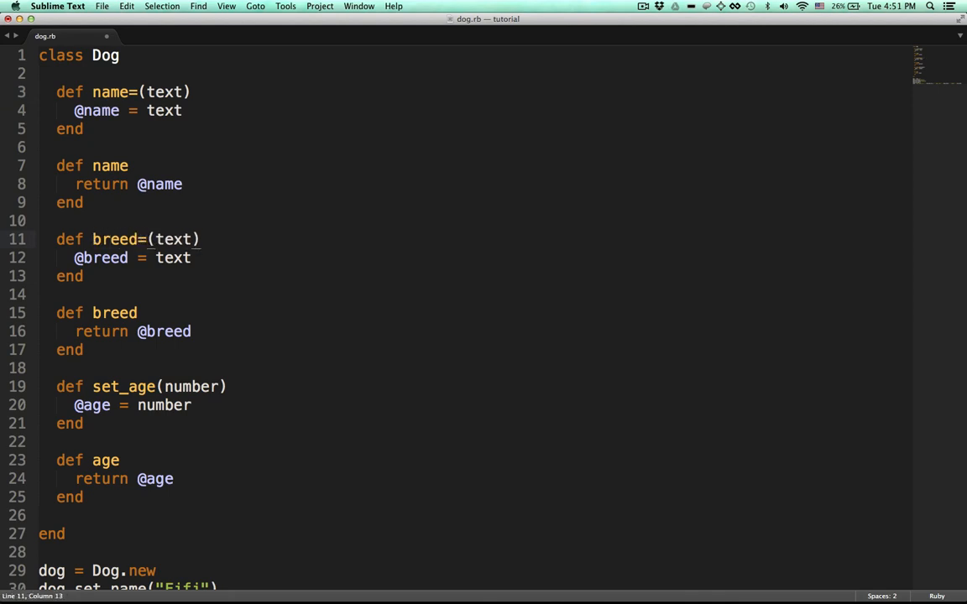
pyautogui.doubleClick(106, 386)
pyautogui.write('ruby dog')
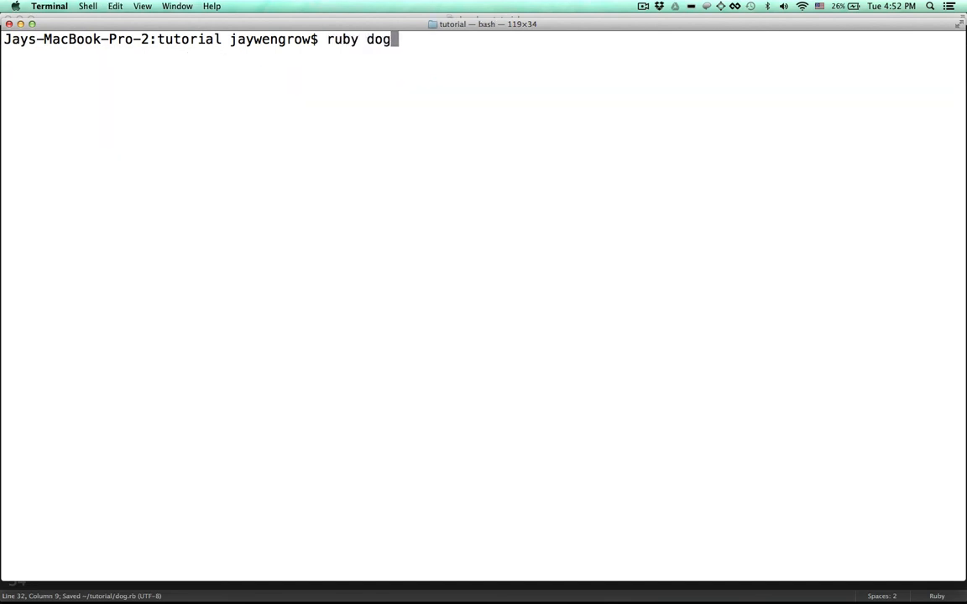
# Run 'ruby dog.rb' in Terminal
pyautogui.press('Return')
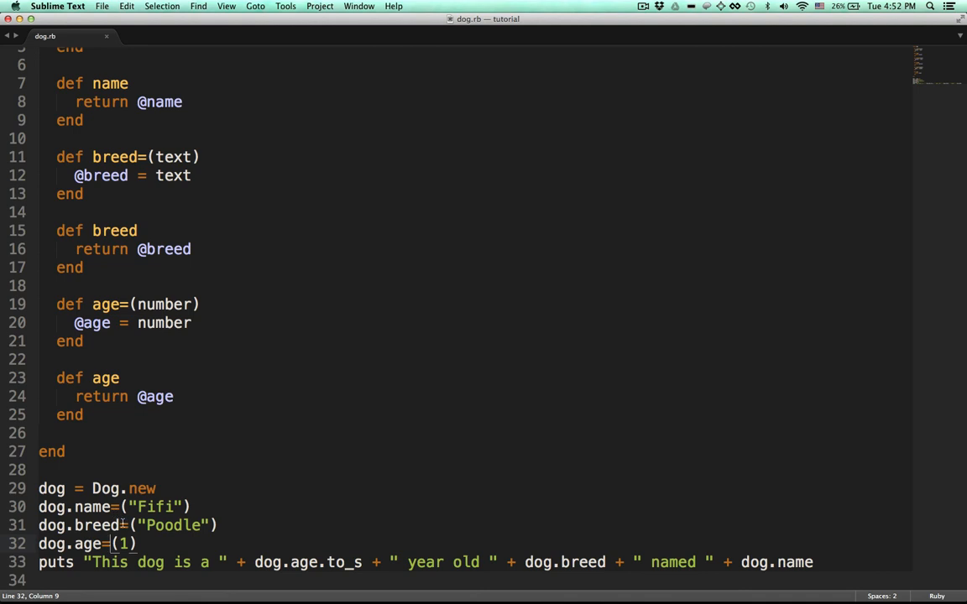
# Select the '=' in dog.name=("Fifi") on line 30 to add surrounding spaces
pyautogui.moveTo(39, 507); pyautogui.dragTo(137, 544)
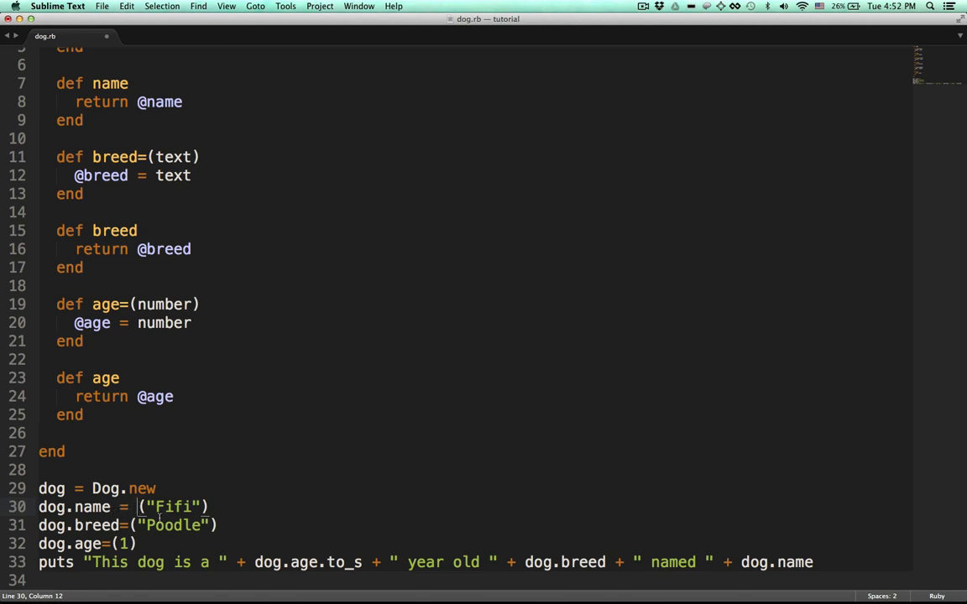
pyautogui.moveTo(235, 513)
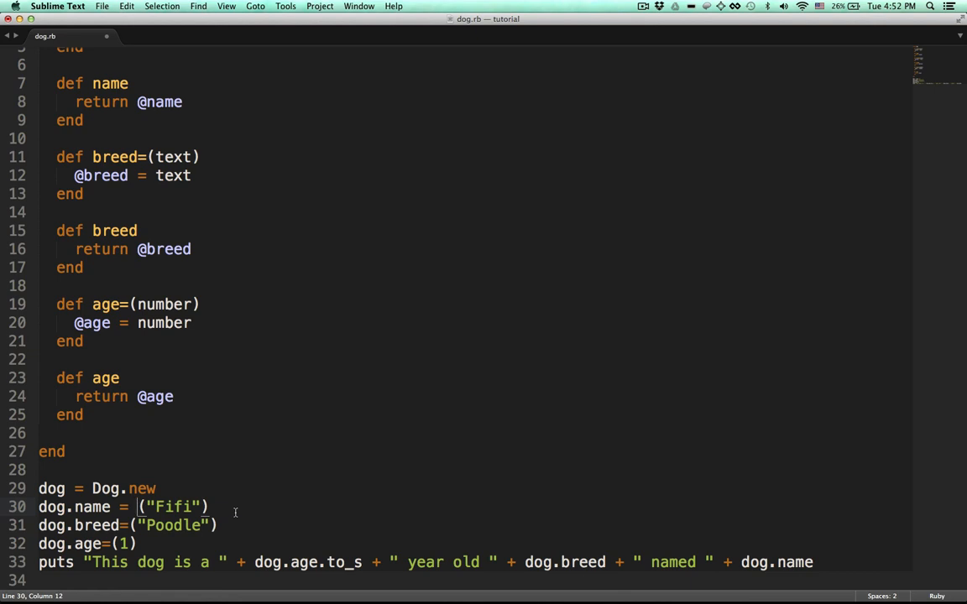